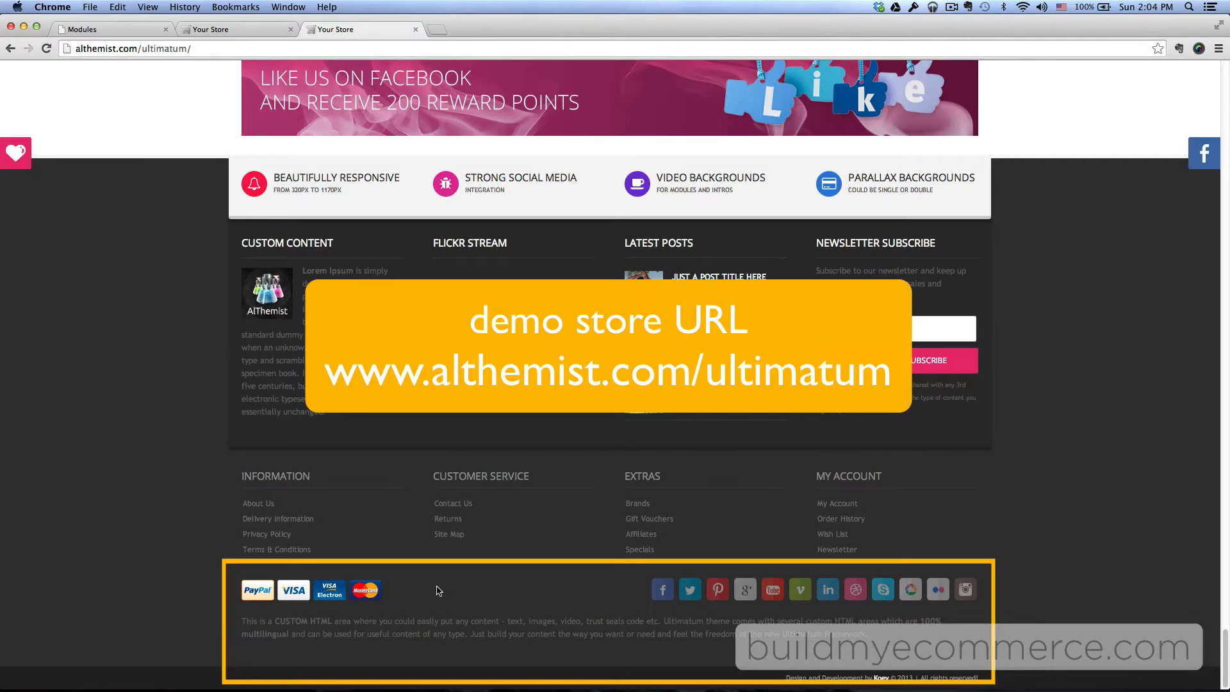
Open the Footer Area section of the ULTIMATUM Theme Options from the module list.
left_click(109, 29)
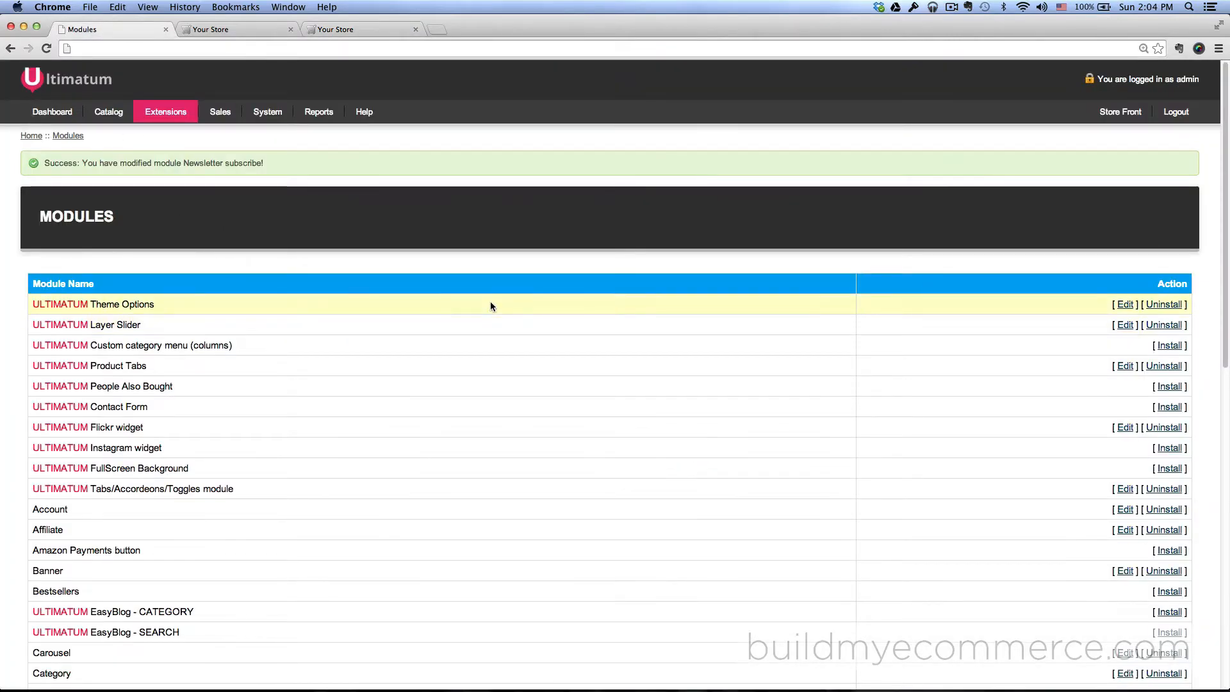
mouse_move(812, 318)
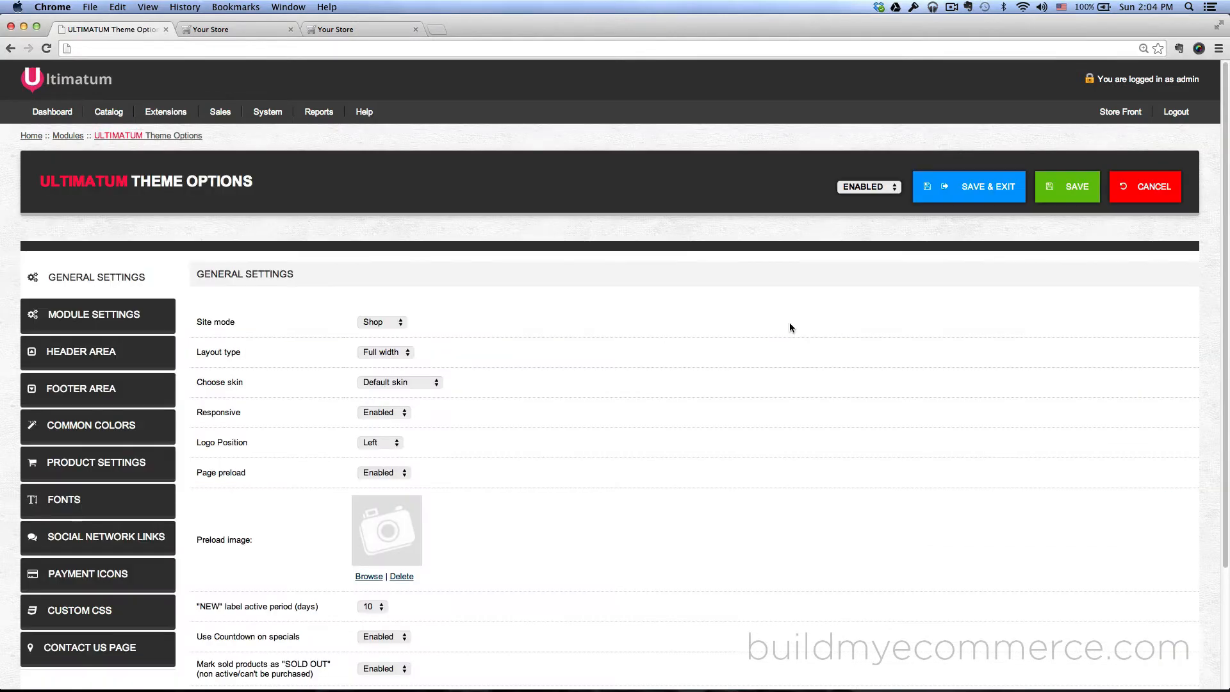
scroll("down", 3)
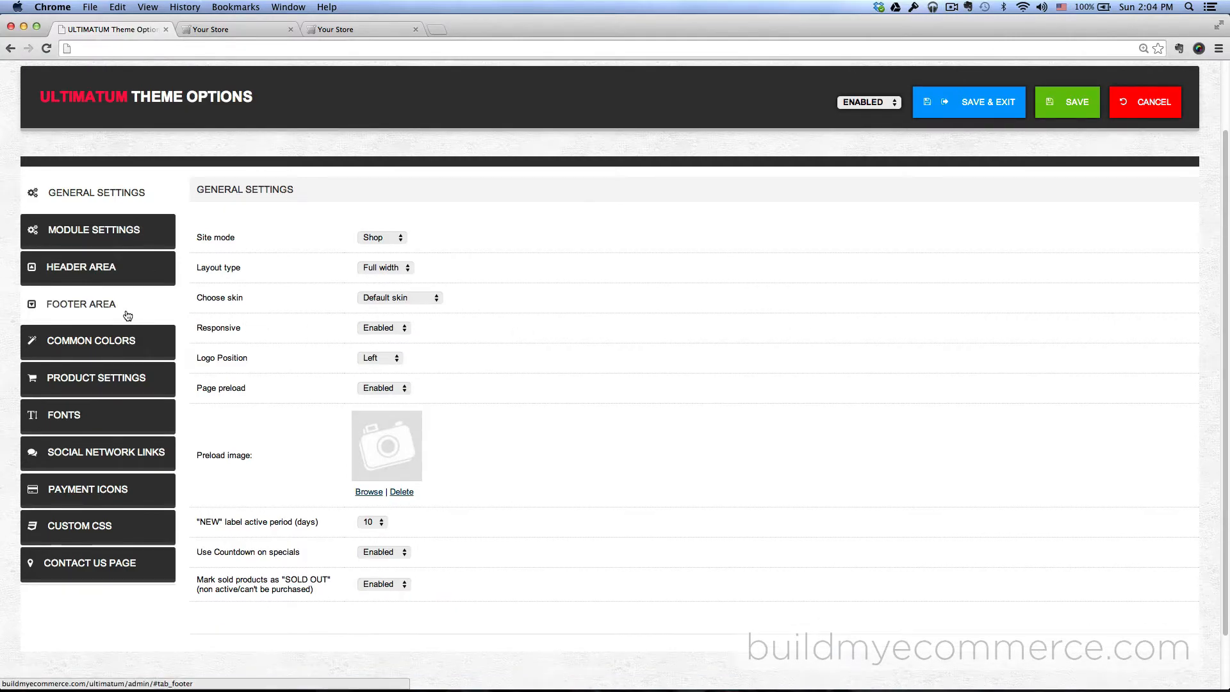
left_click(80, 304)
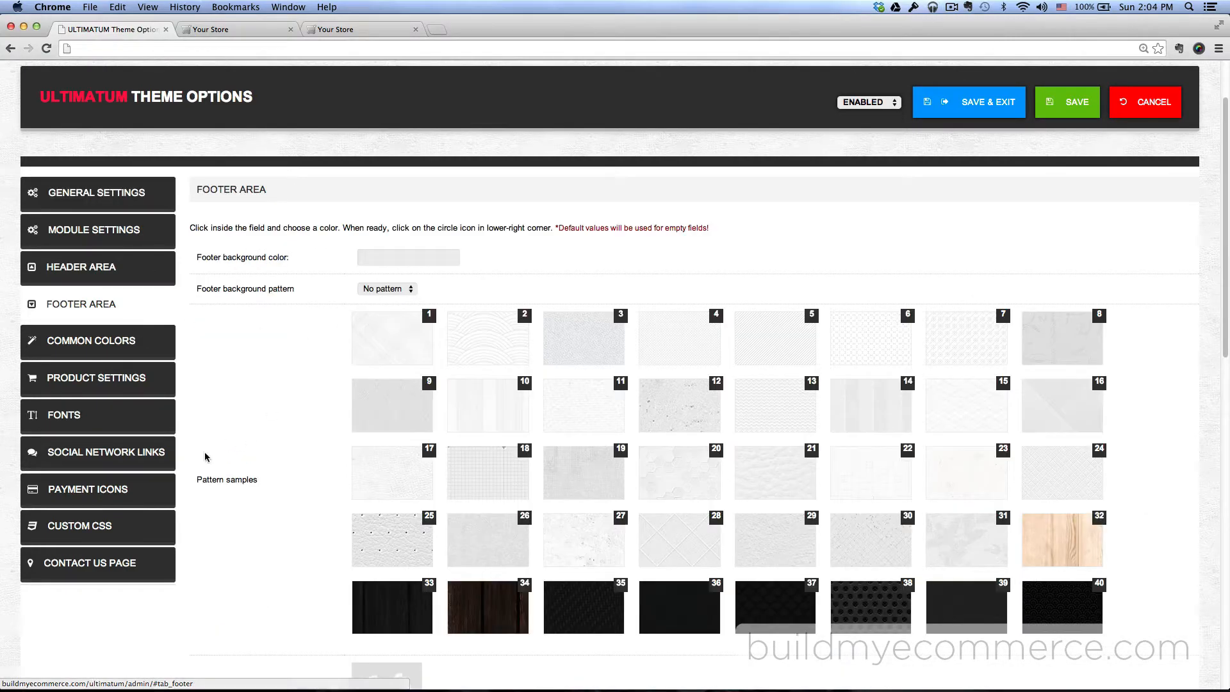
Set the PayPal, Visa, MasterCard and American Express payment icons to Enabled.
left_click(87, 489)
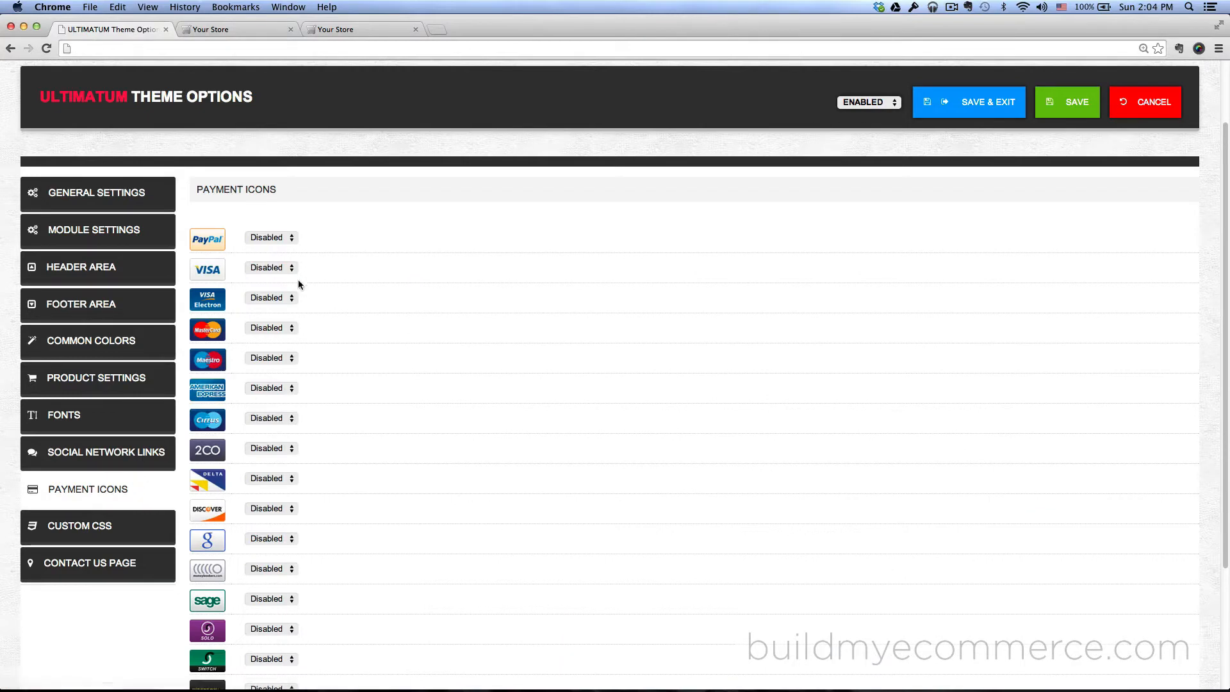
left_click(270, 237)
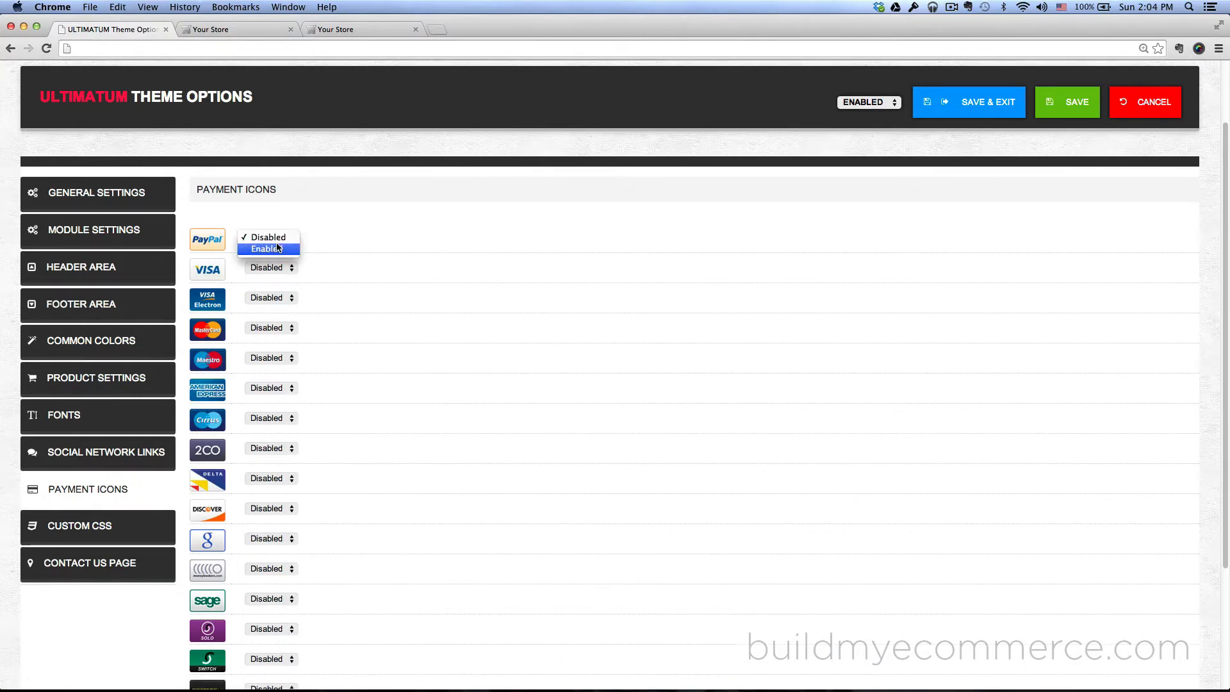
left_click(268, 248)
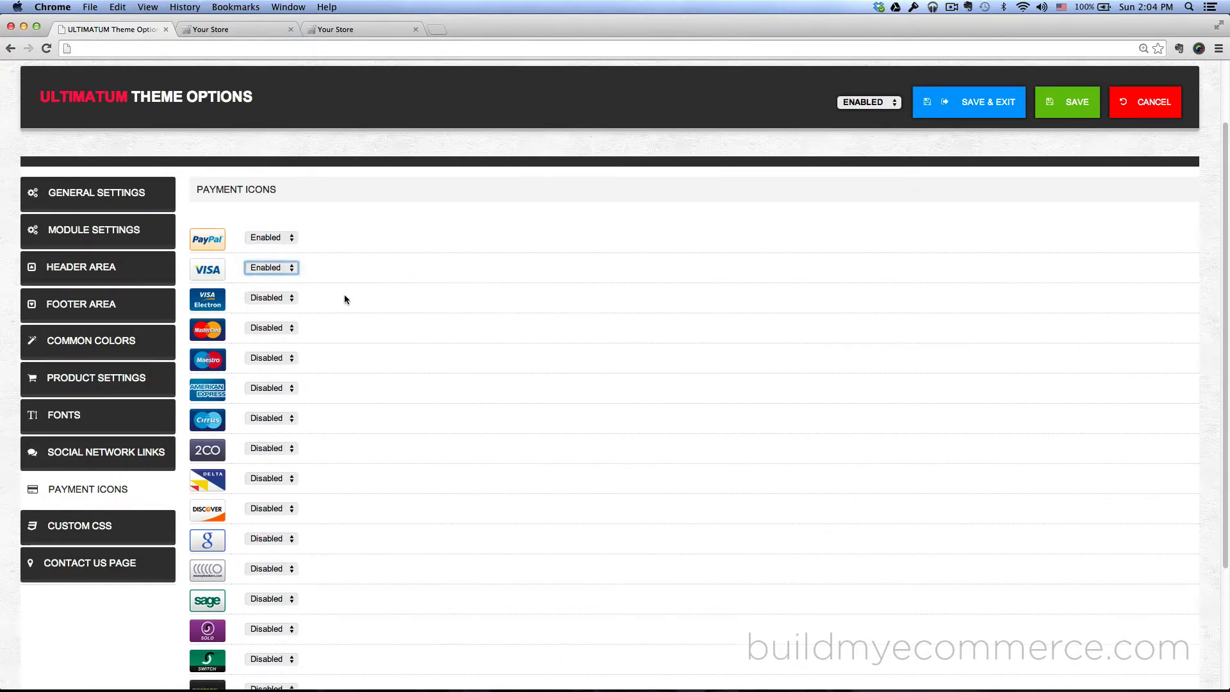
left_click(270, 327)
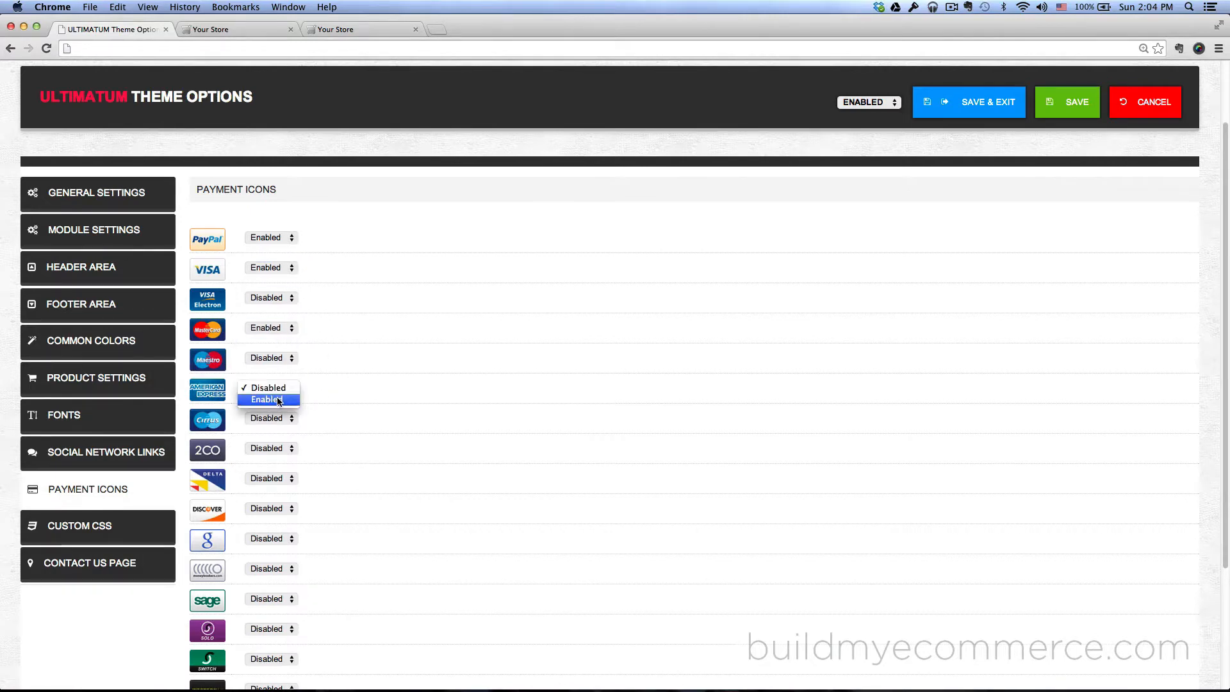
left_click(267, 399)
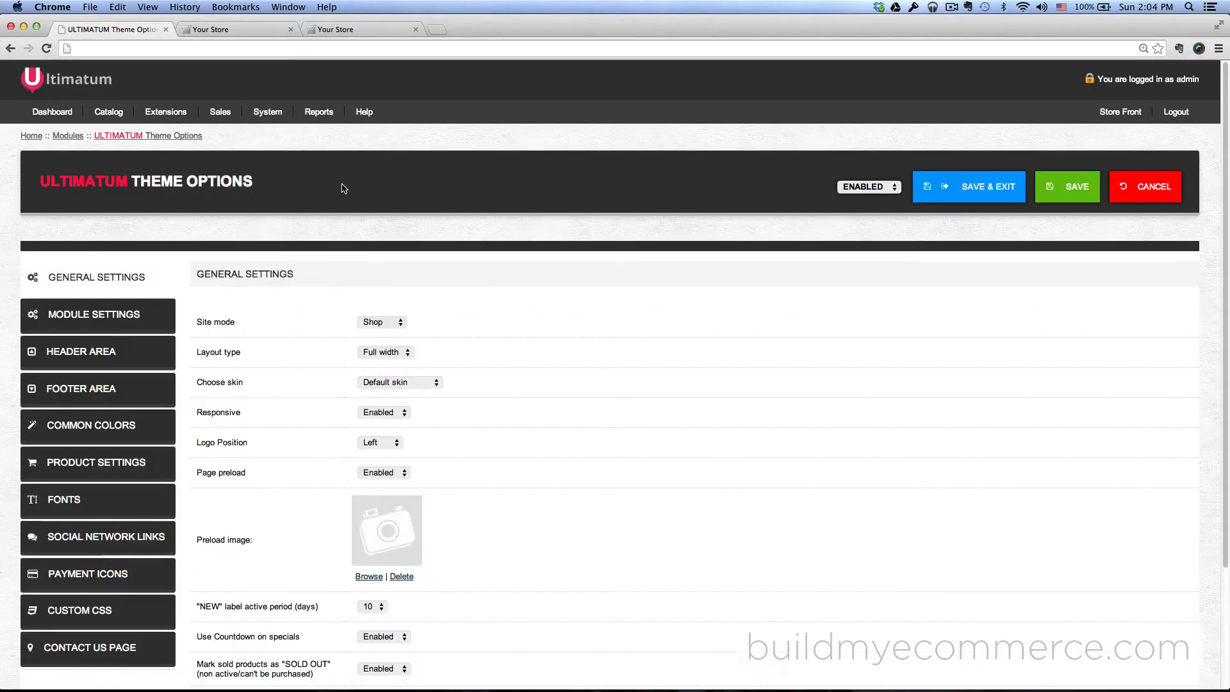
left_click(235, 29)
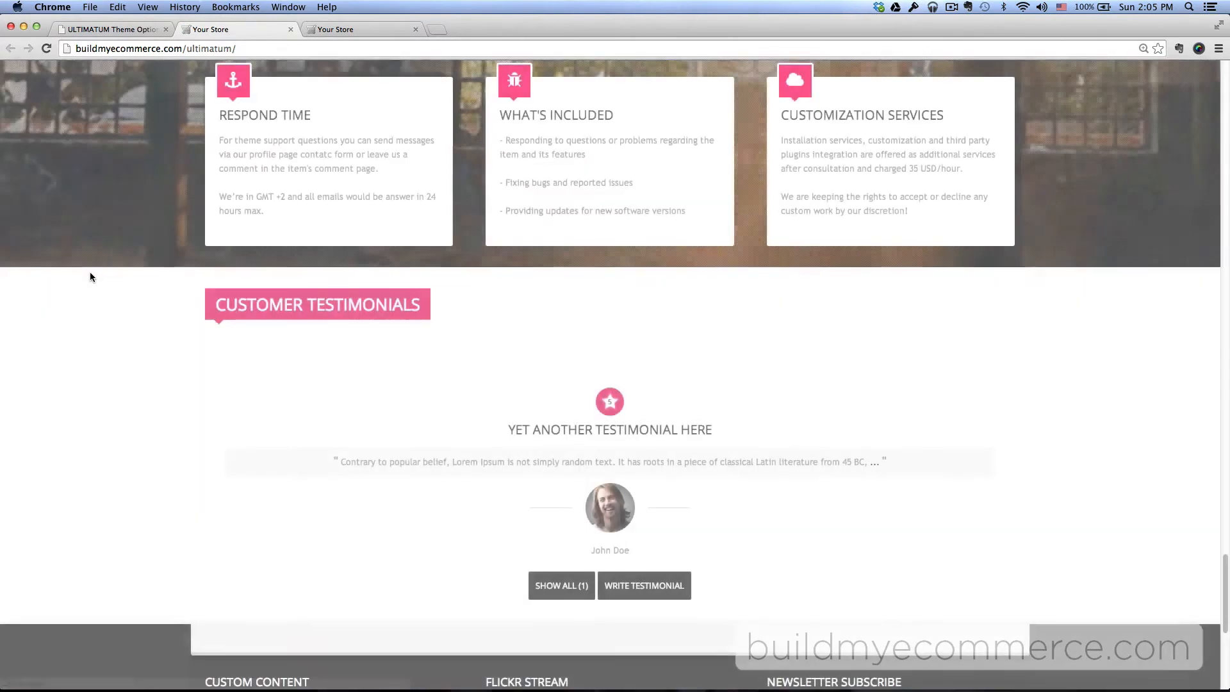
scroll("down", 3)
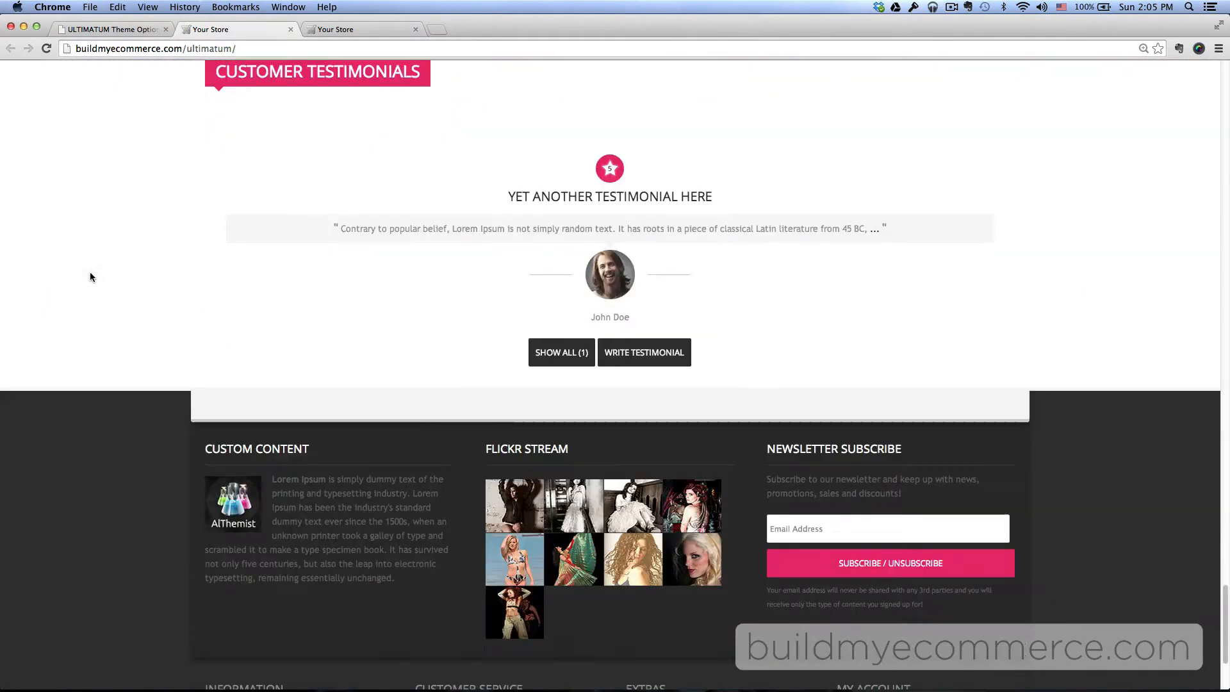
scroll("down", 3)
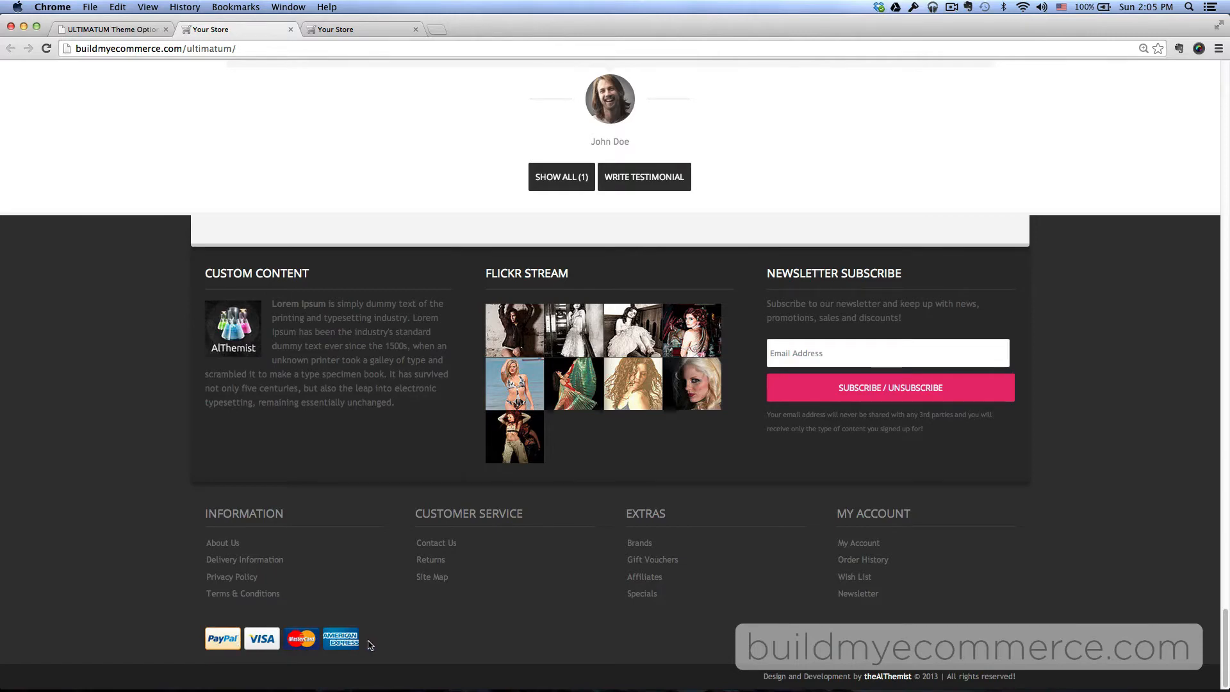
mouse_move(326, 66)
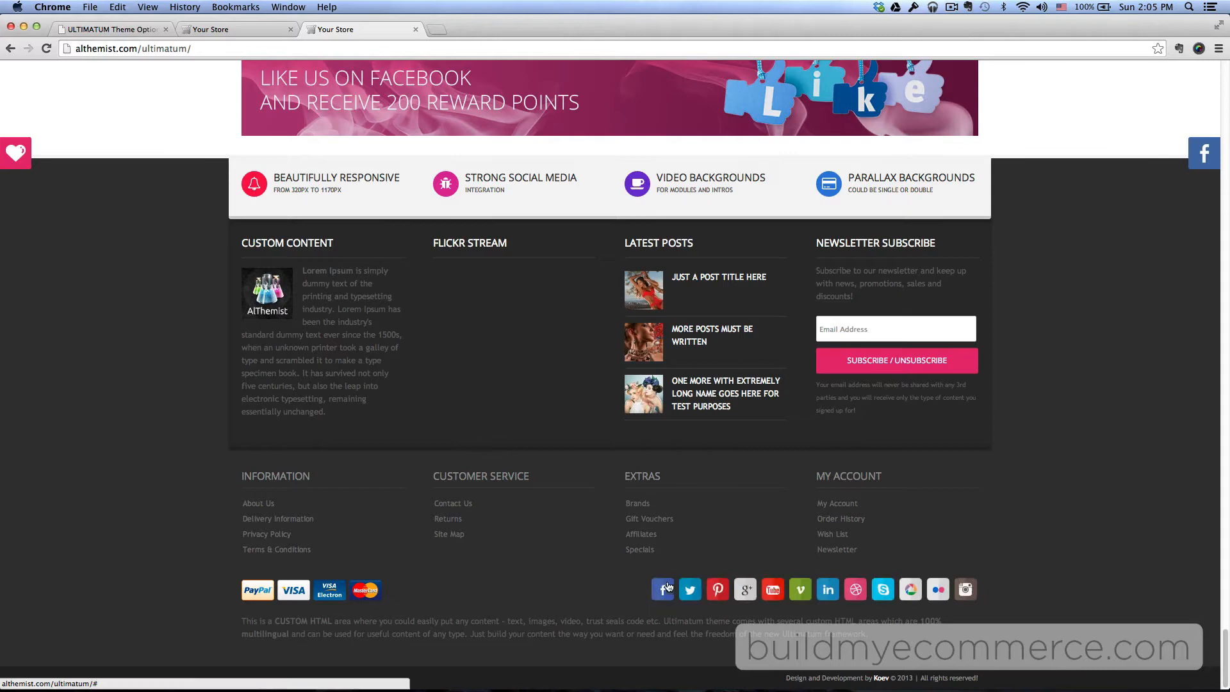
left_click(109, 29)
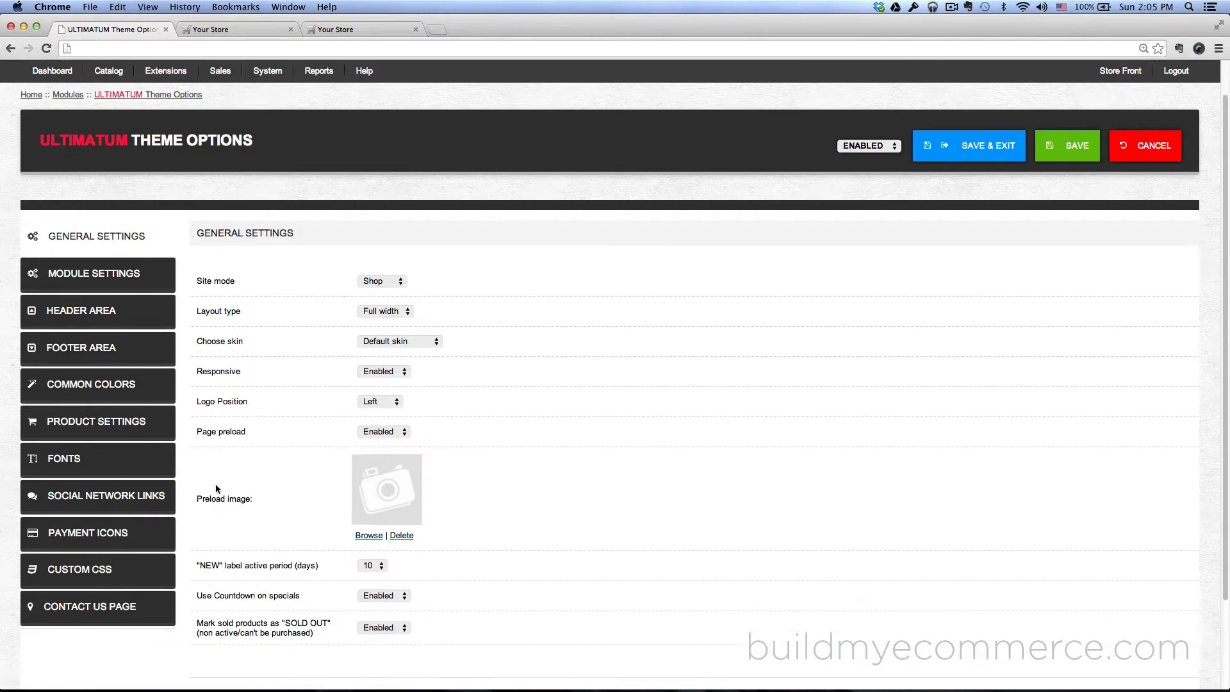
Fill Social Network Links with '#' placeholders for Twitter, Google+ and others, then save.
left_click(105, 495)
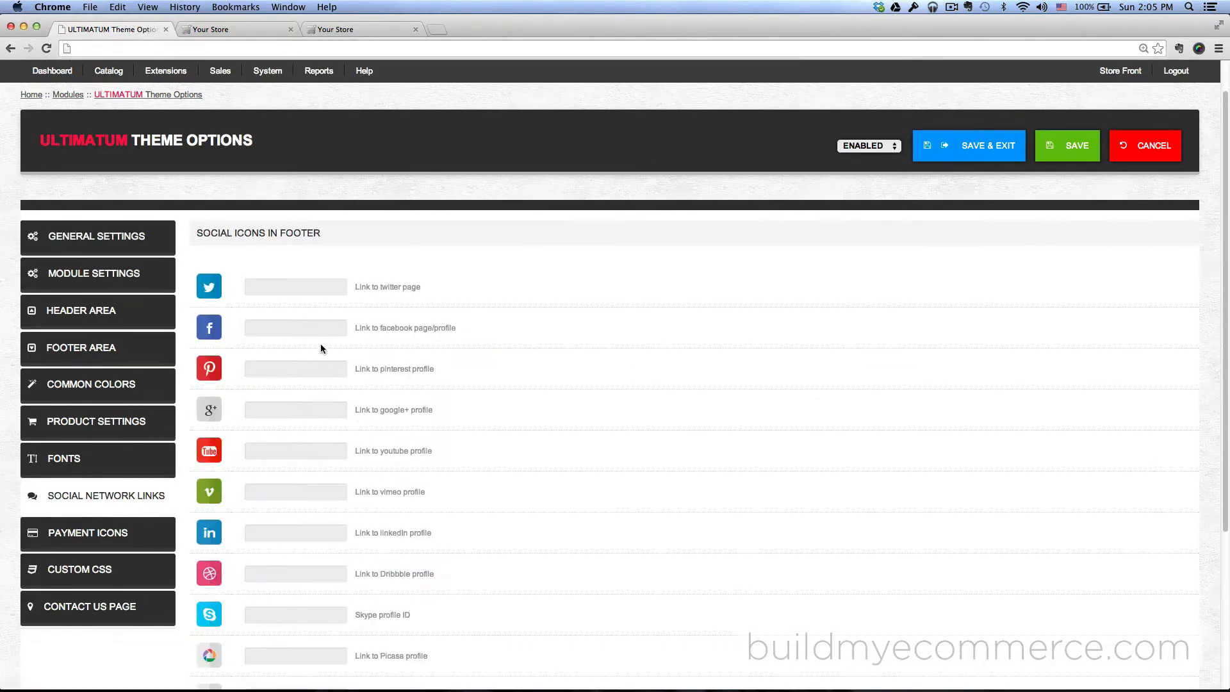
scroll("down", 3)
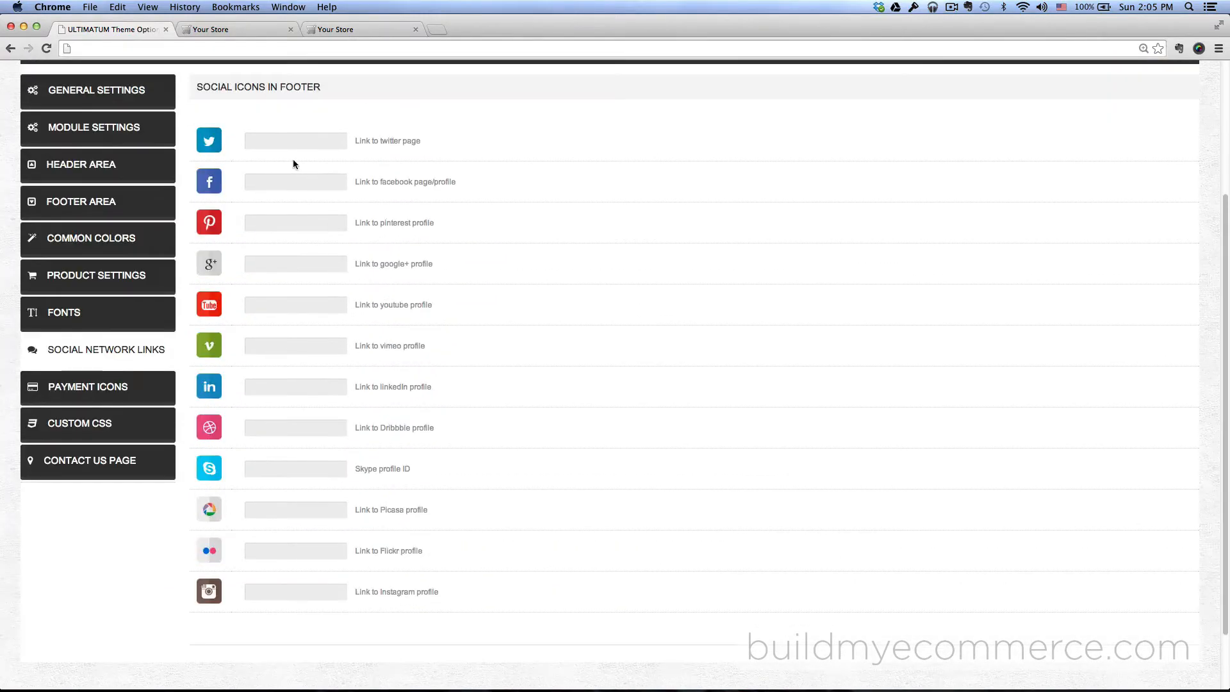
left_click(294, 140)
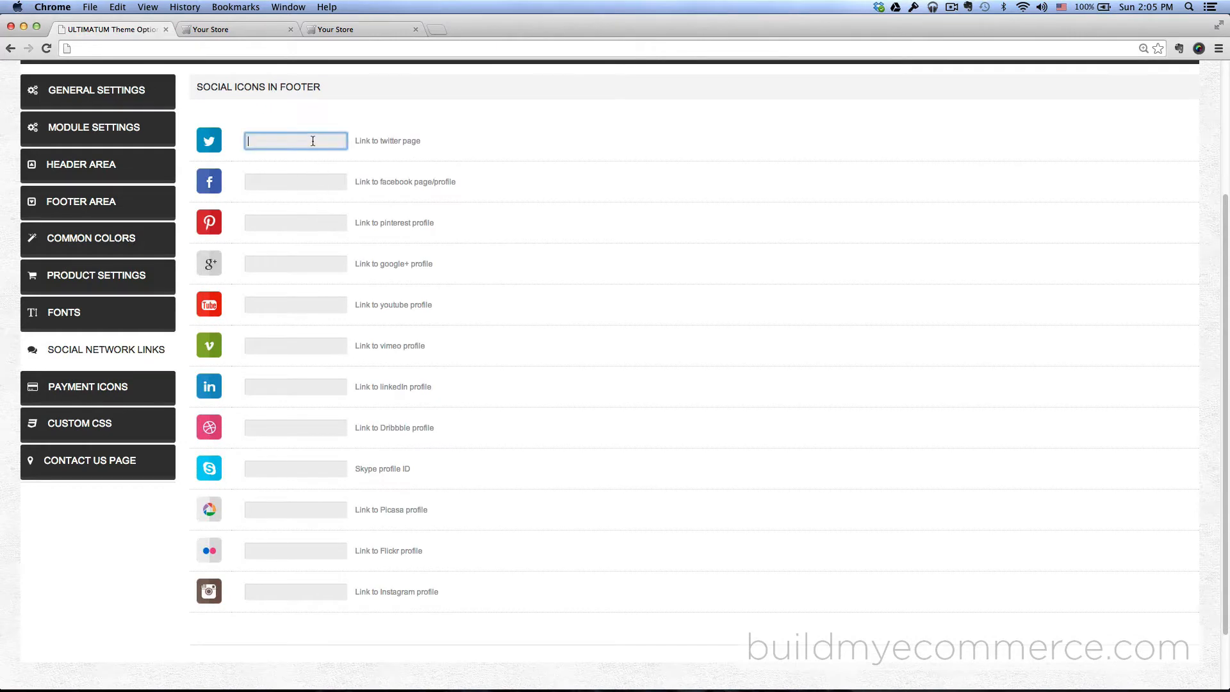
type("#")
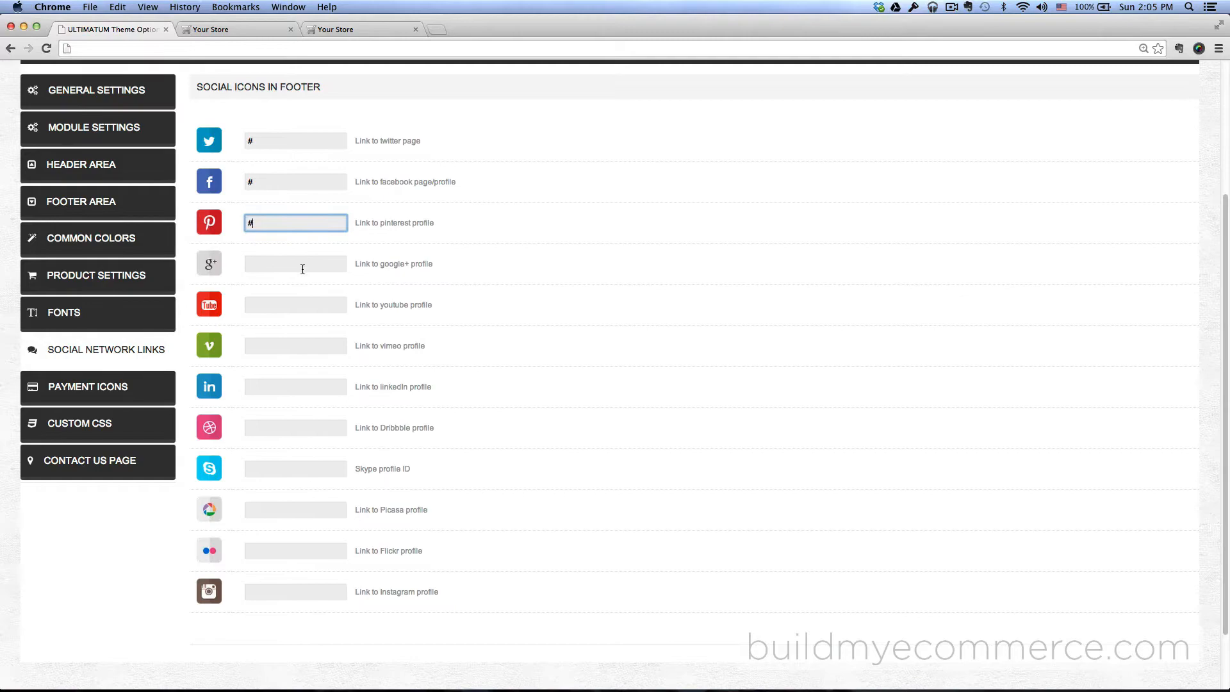
left_click(294, 346)
type("#")
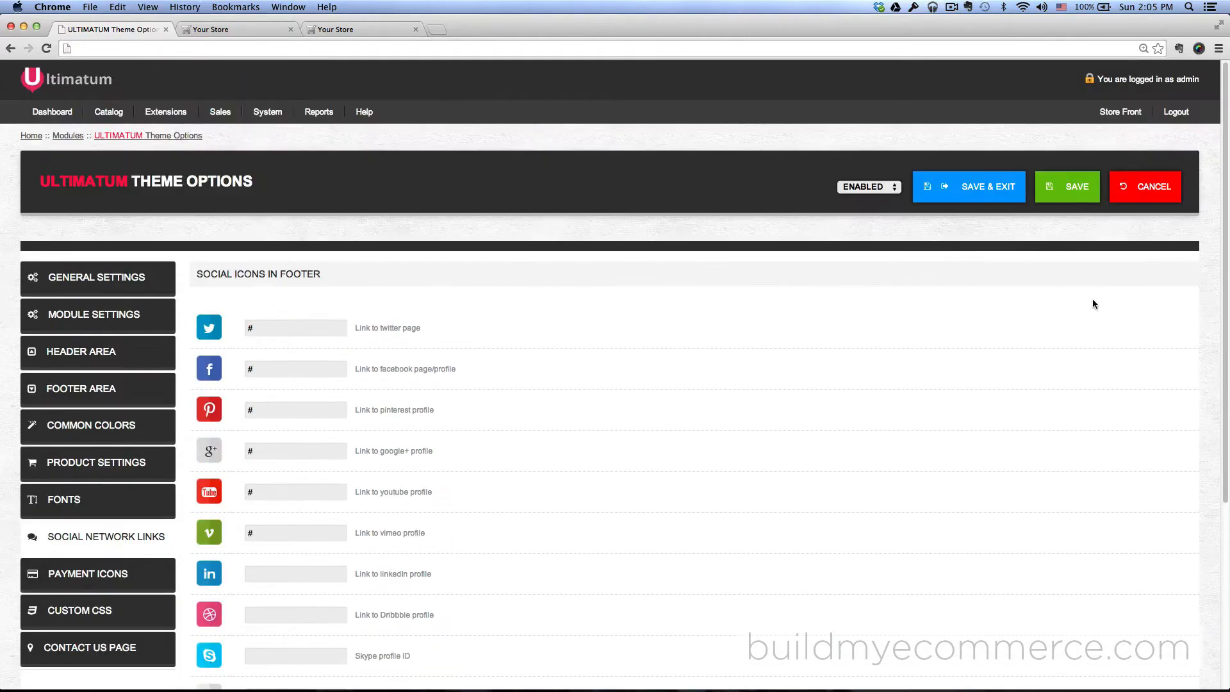
left_click(96, 277)
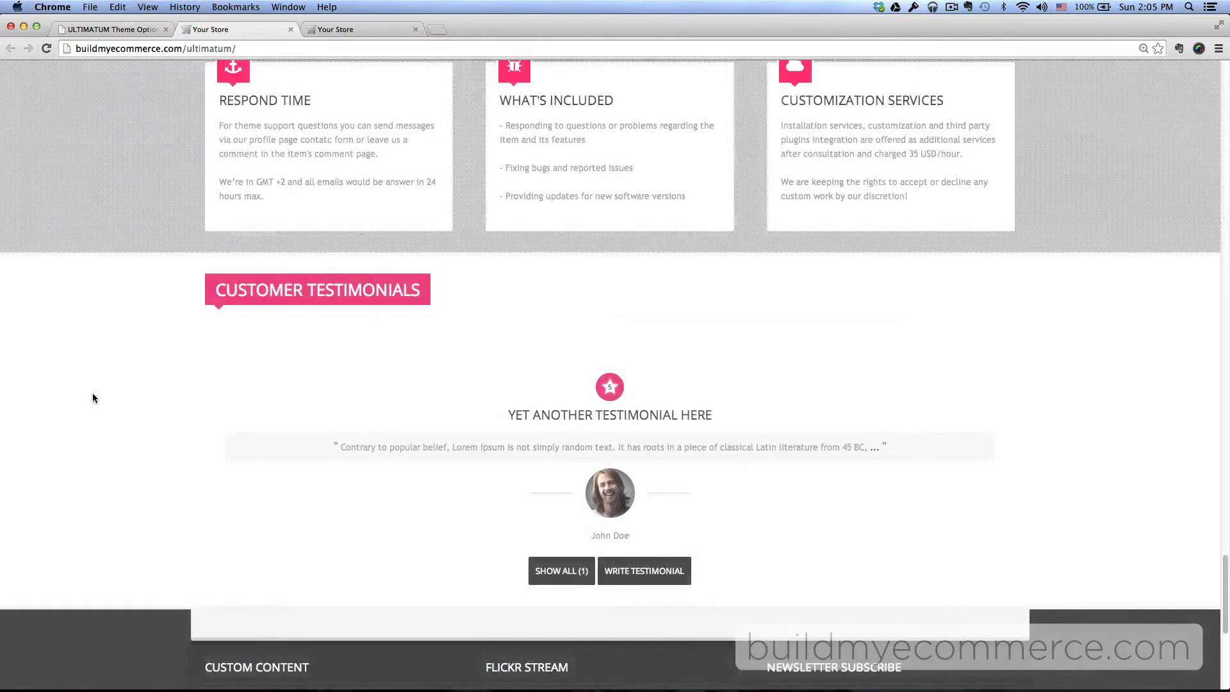
Scroll the althemist.com demo store down to its footer with payment and social icons.
scroll("down", 3)
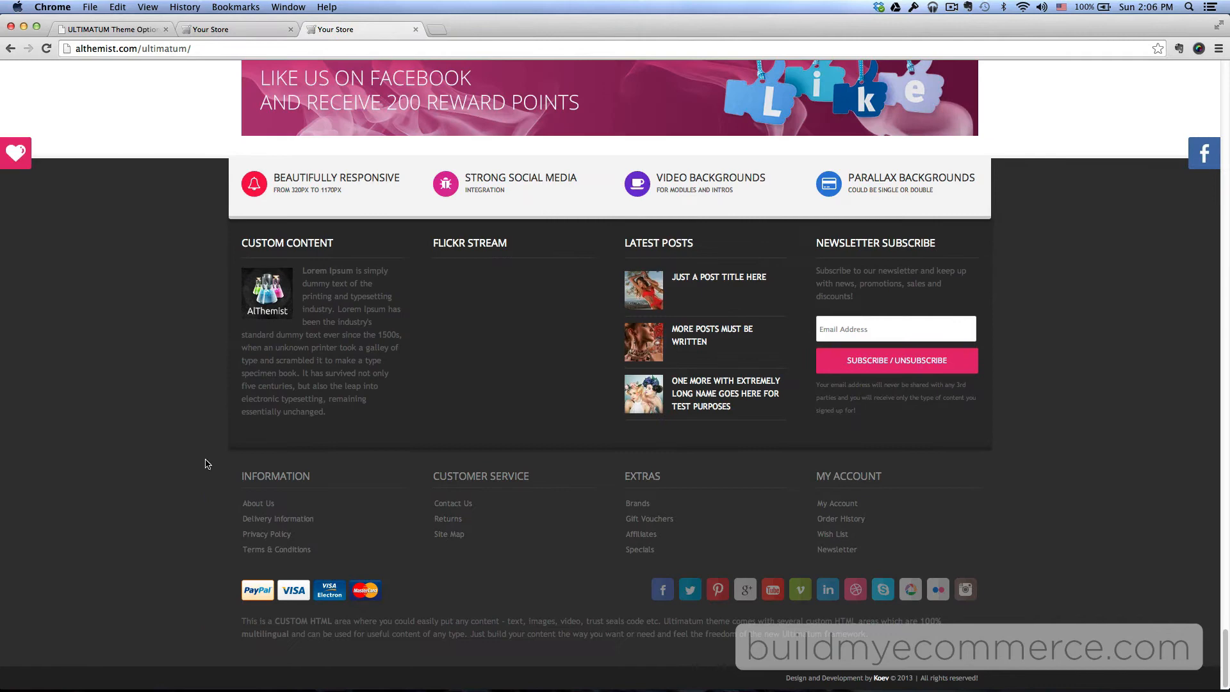
mouse_move(188, 581)
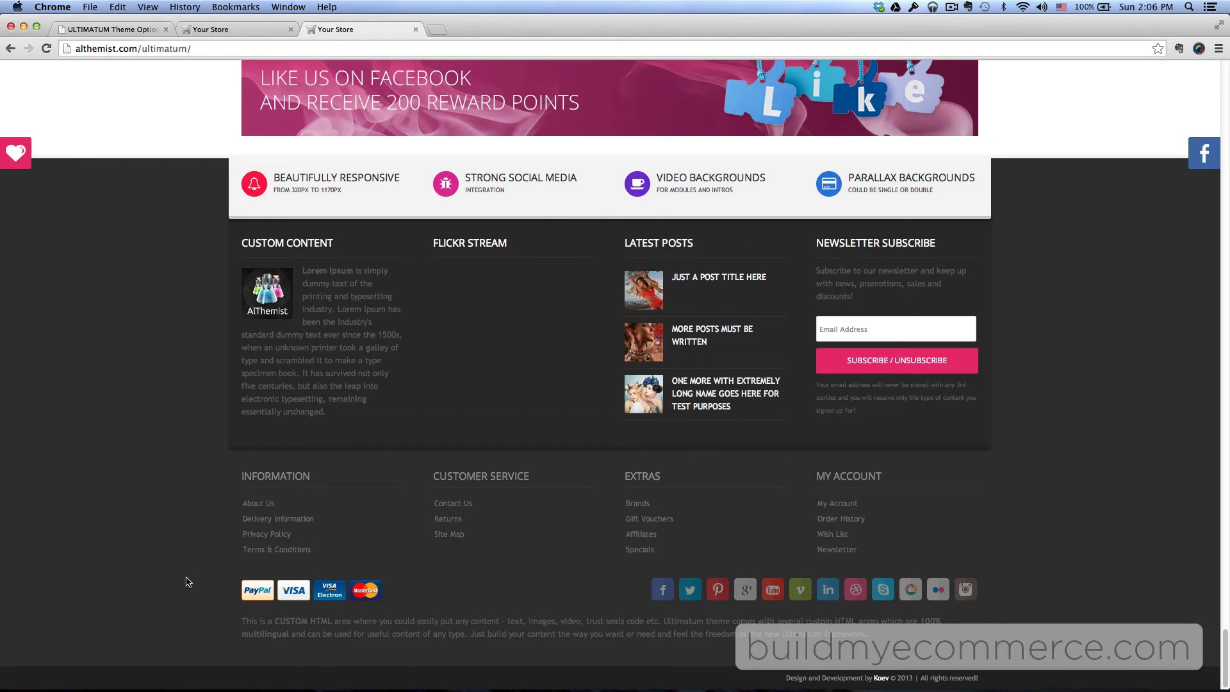
Switch the Footer Area trust seals editor to HTML Source view.
left_click(110, 29)
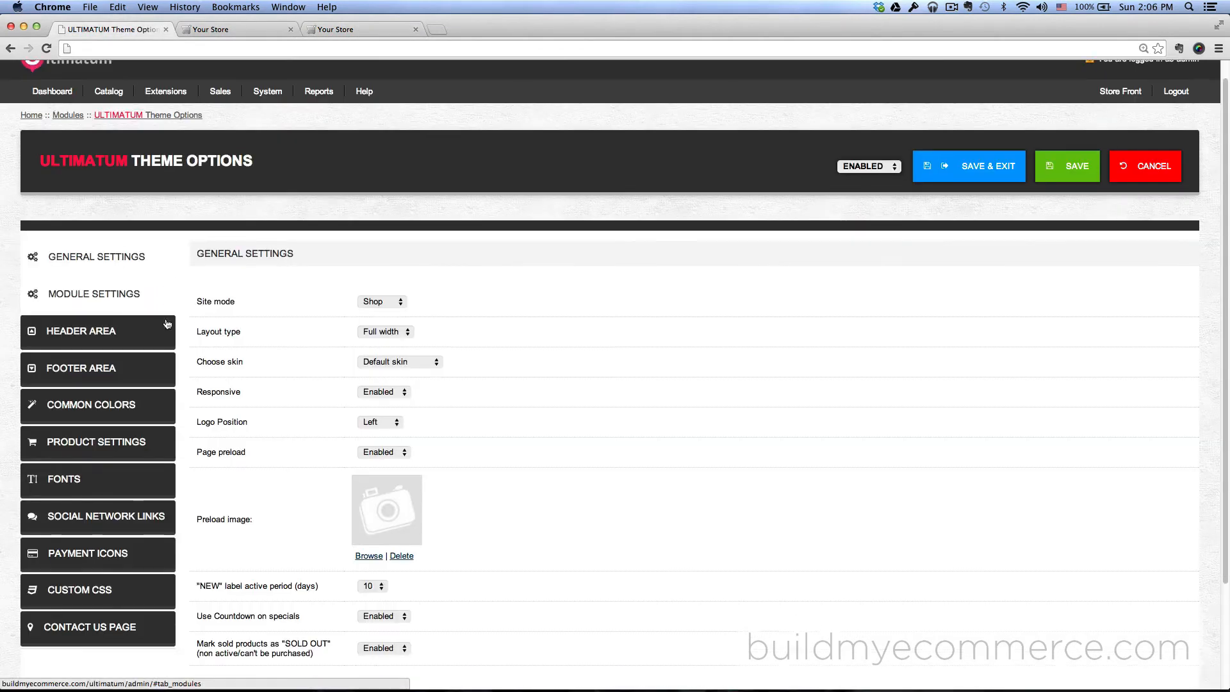
scroll("down", 3)
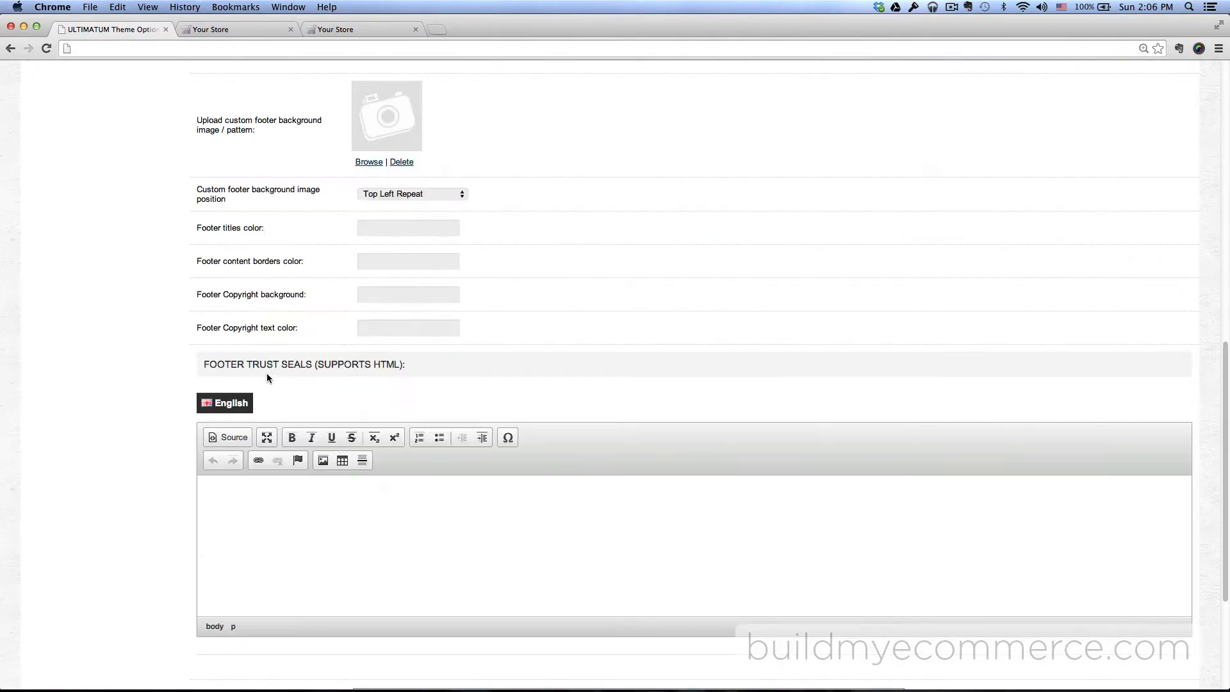
scroll("down", 3)
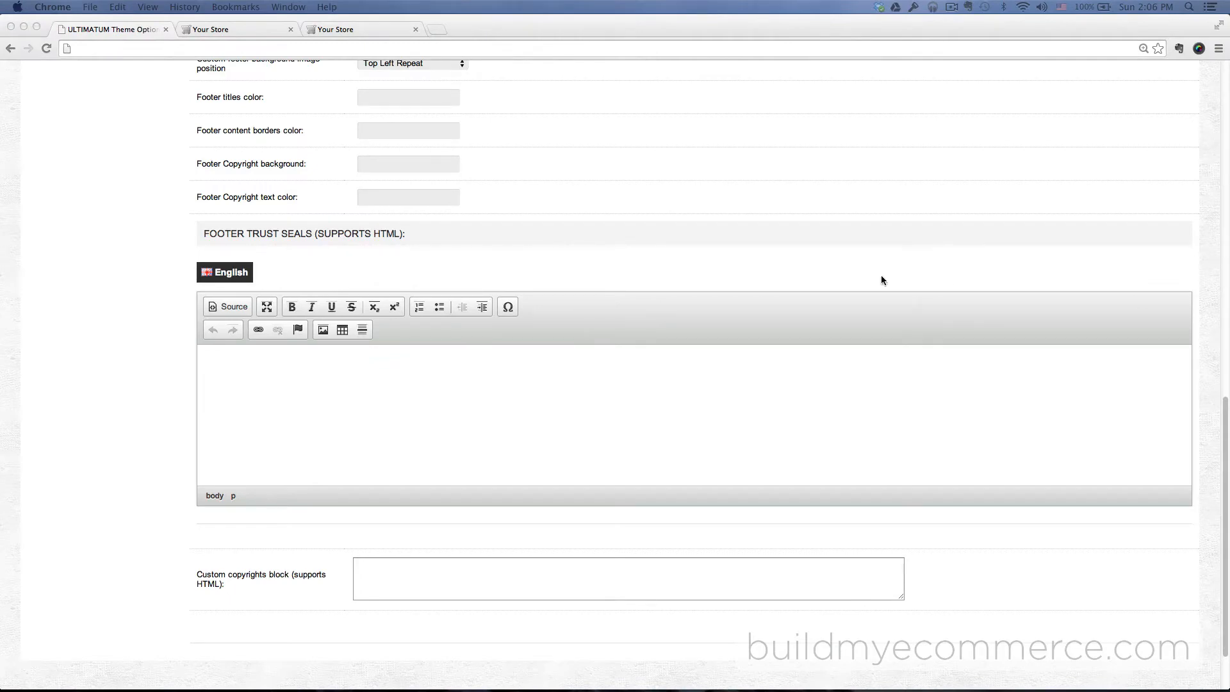
left_click(227, 306)
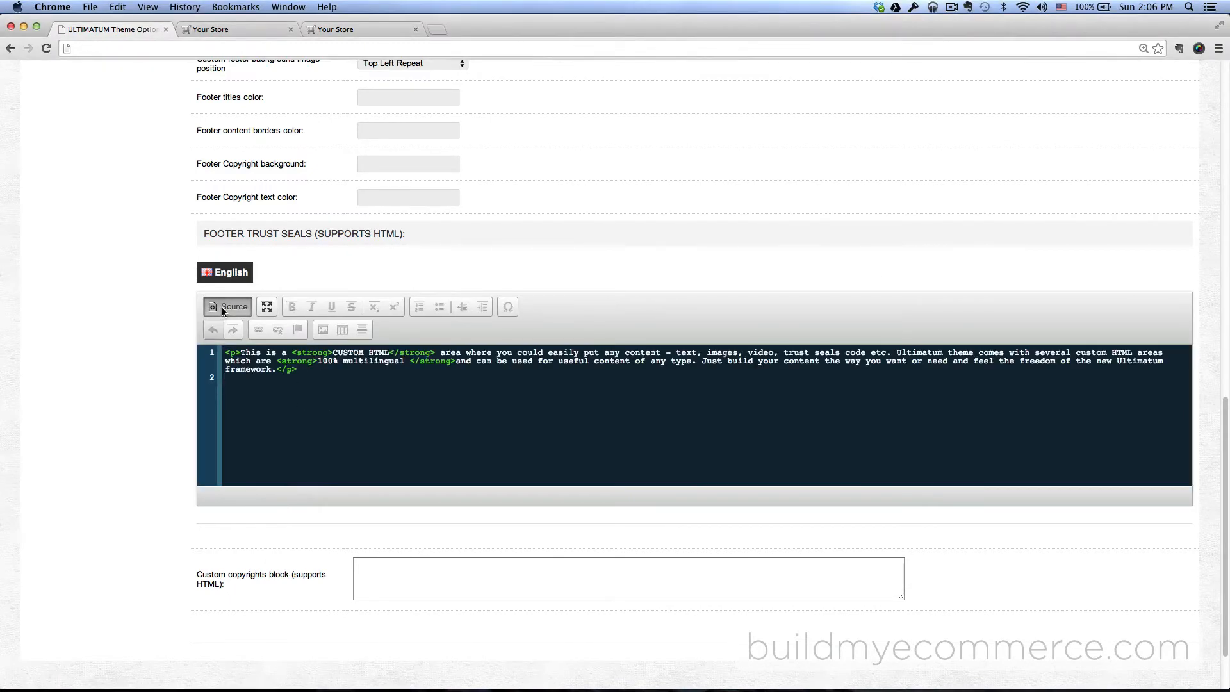
left_click(227, 306)
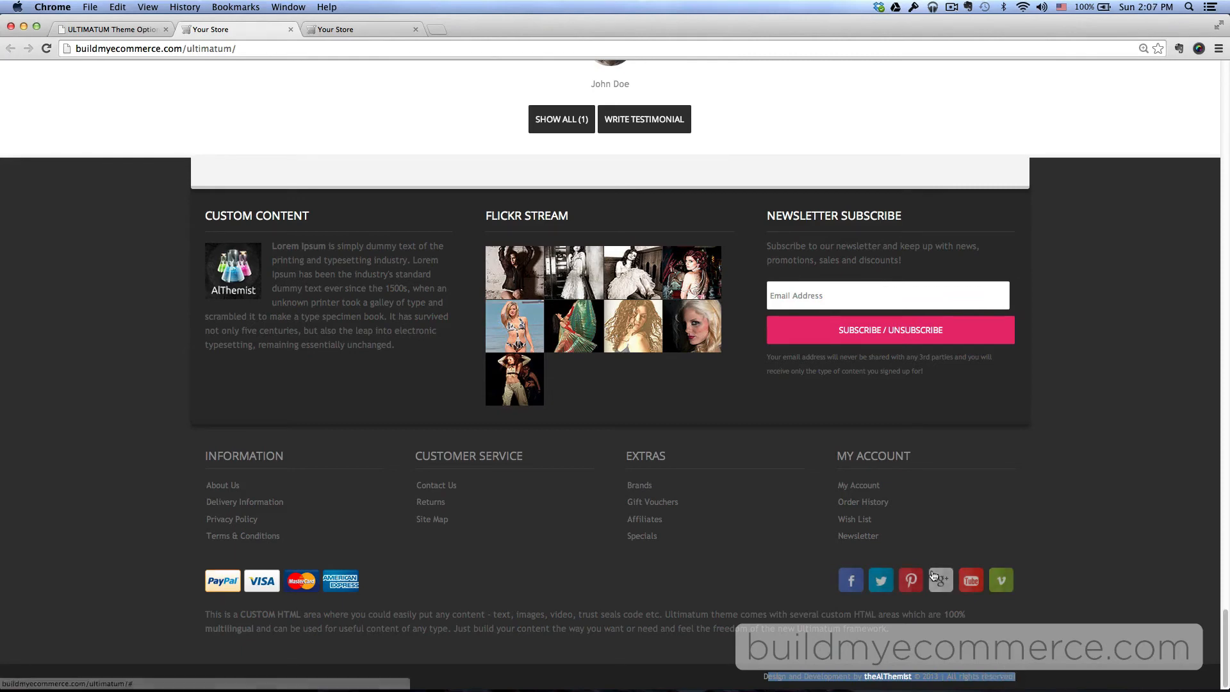
Type 'Design and Development by the AlThemist.' into the custom copyrights block.
left_click(110, 29)
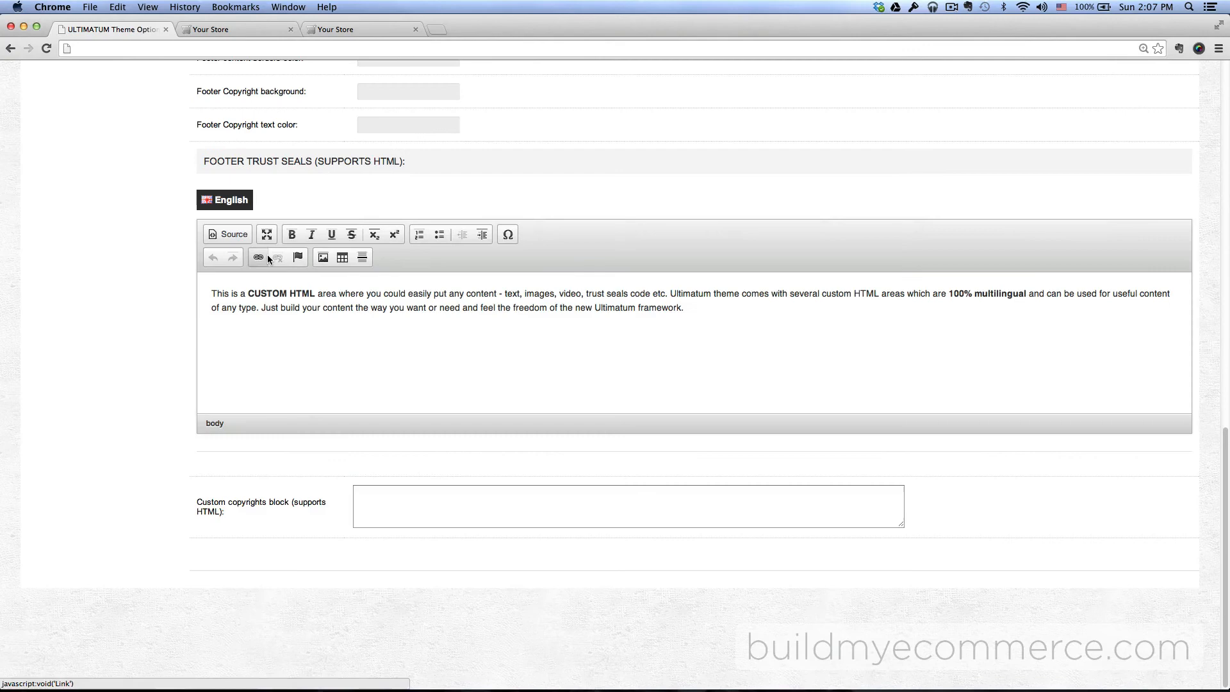
left_click(628, 506)
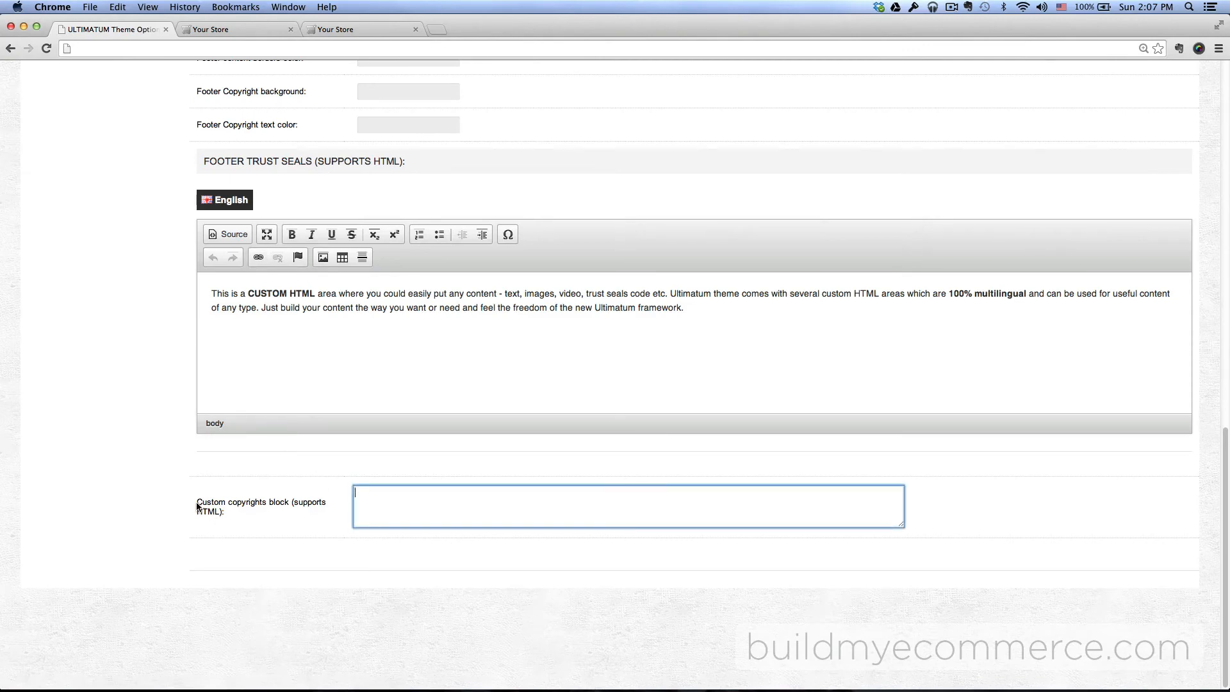
double_click(227, 502)
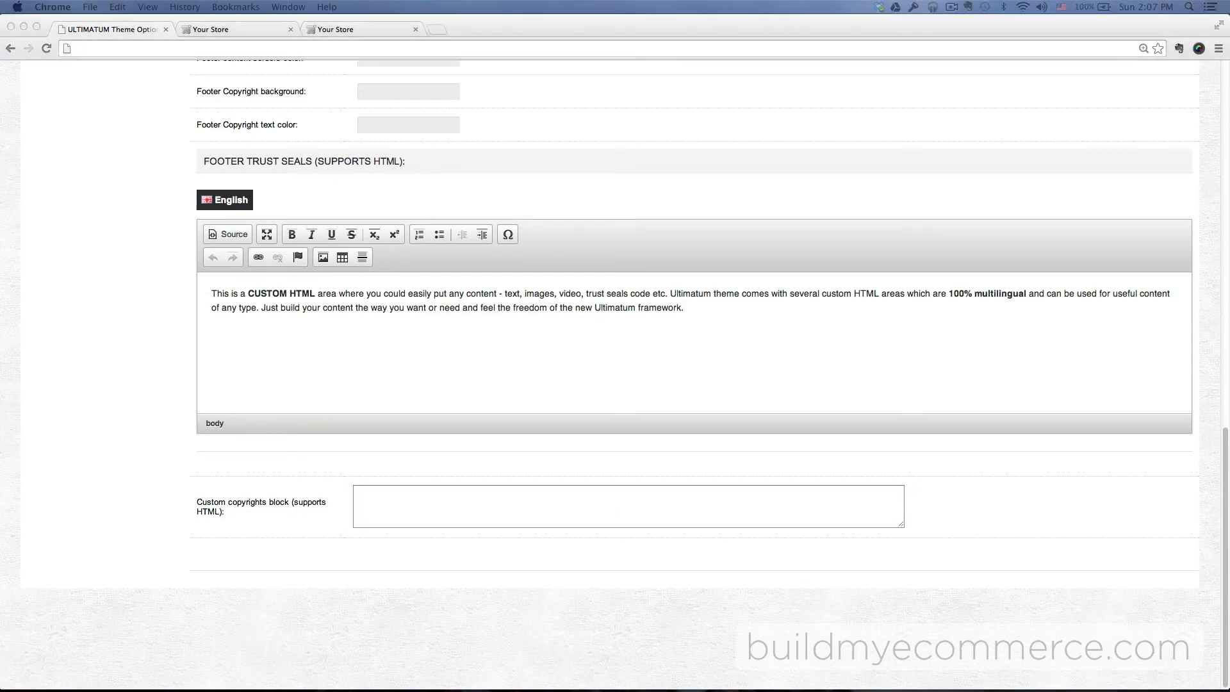
left_click(628, 506)
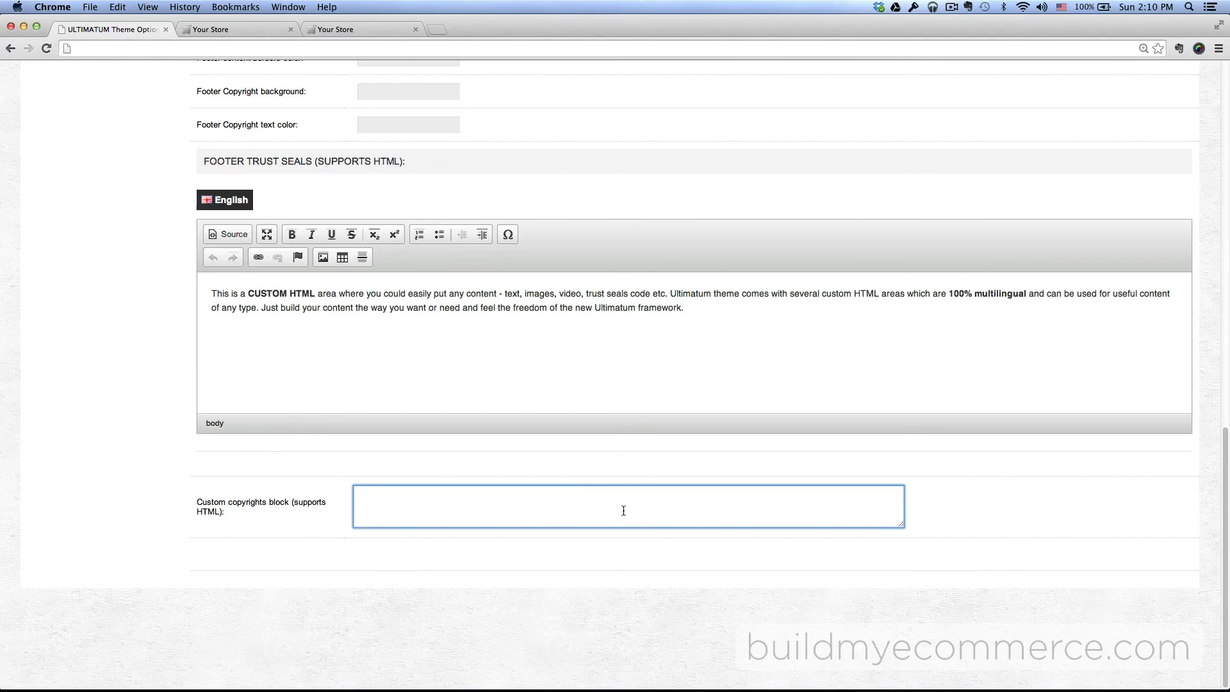
type("Design and")
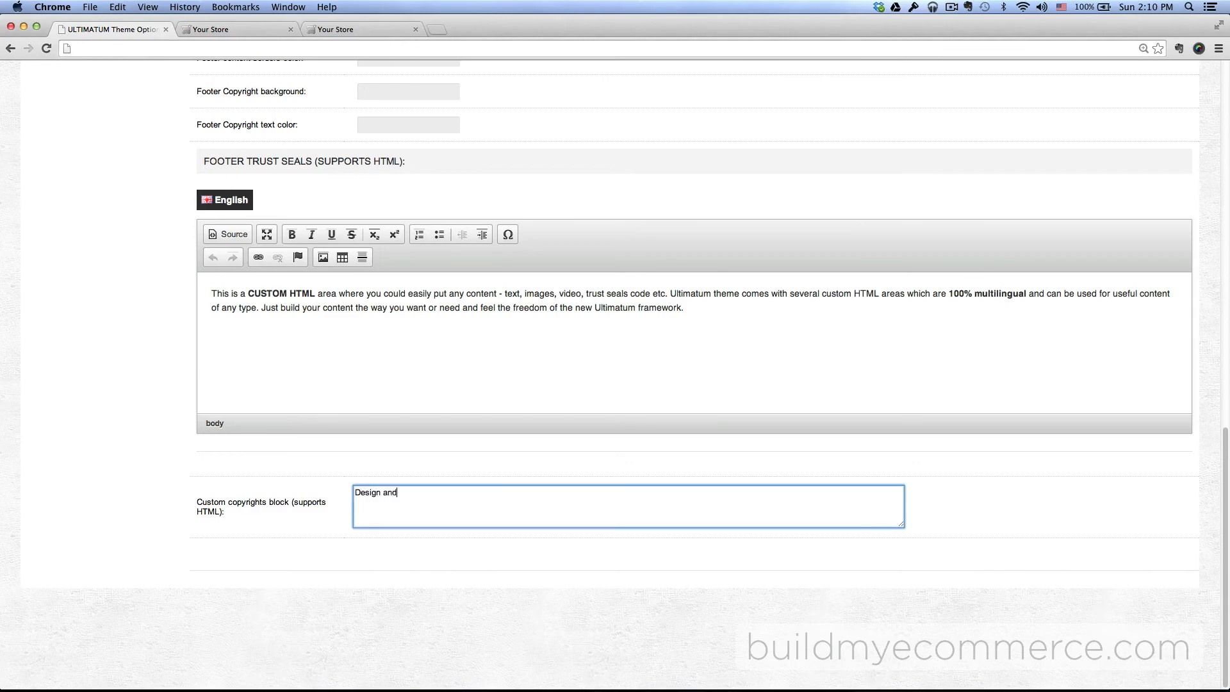
type("Development by the Al")
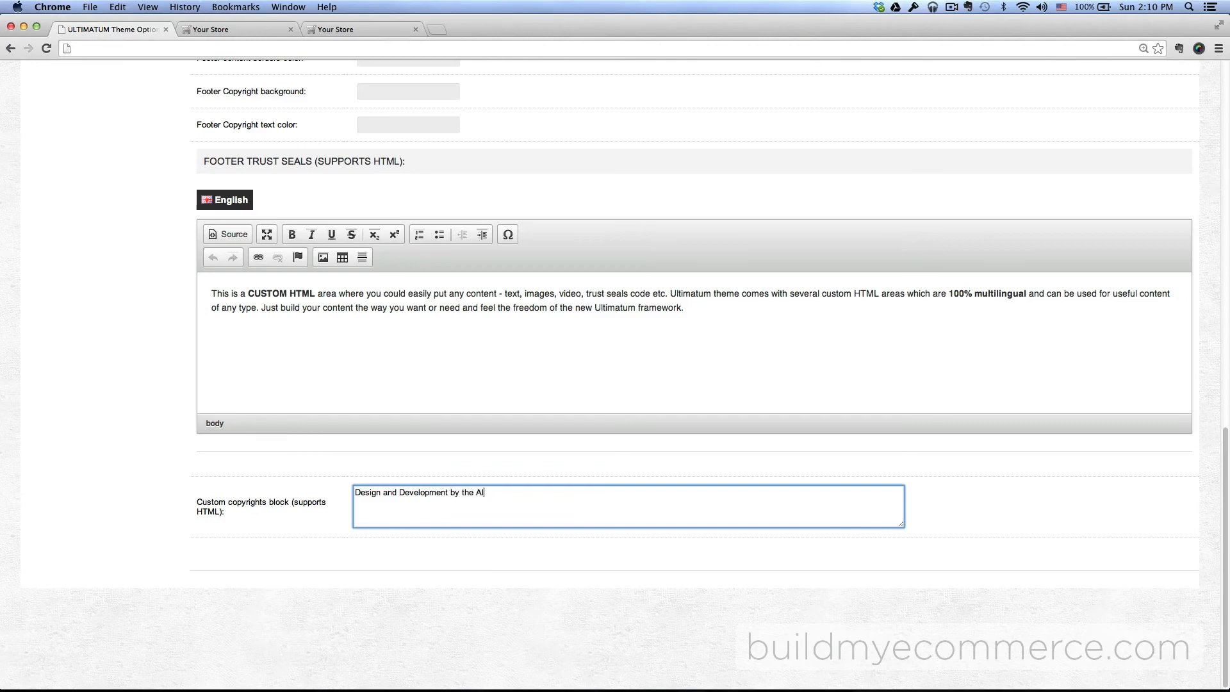
type("Themist.")
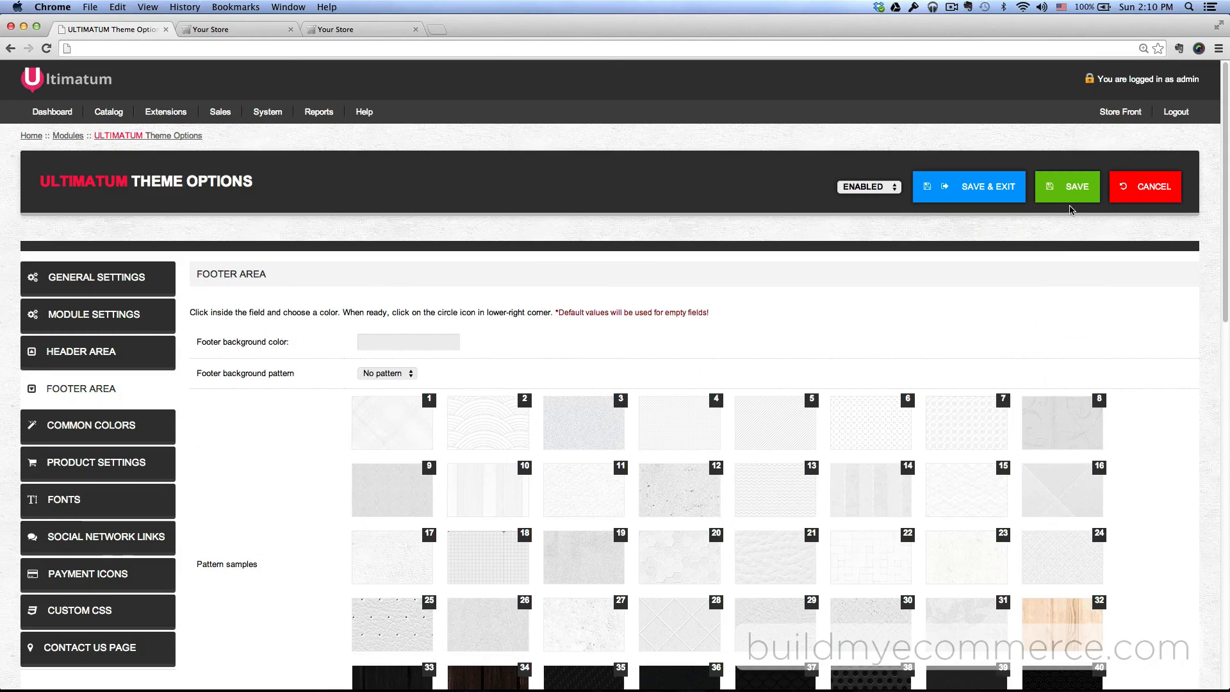
Save the theme options and scroll the storefront down to the footer copyright line.
left_click(96, 276)
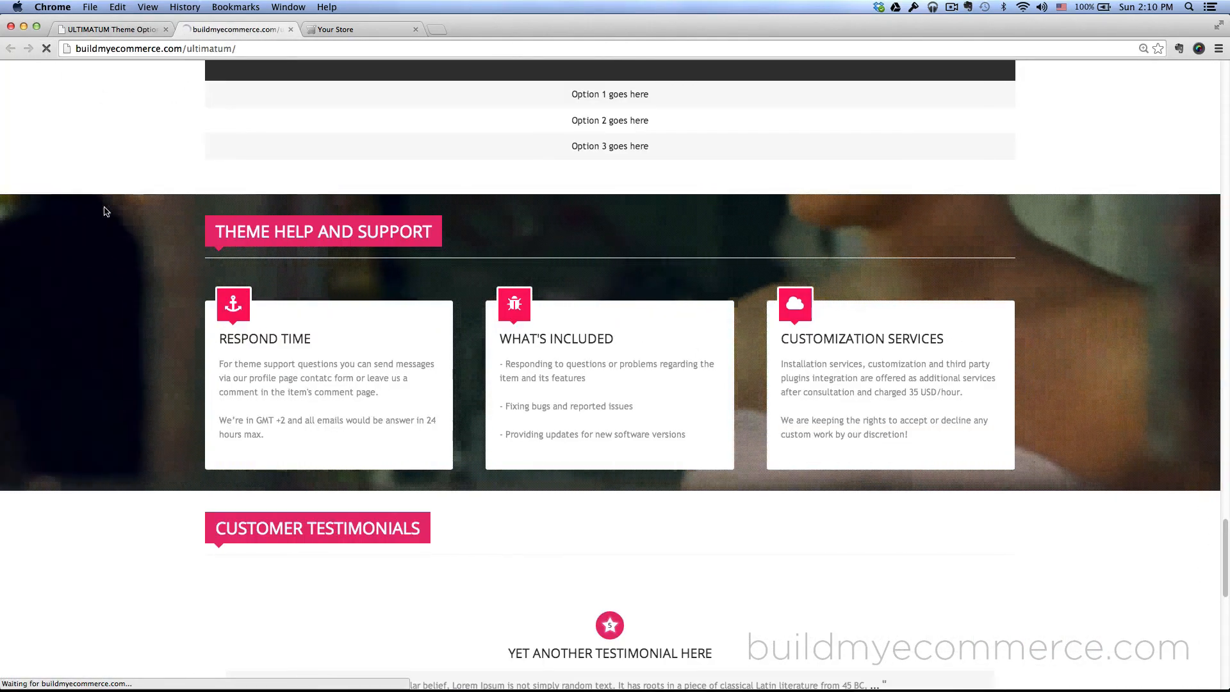
scroll("down", 3)
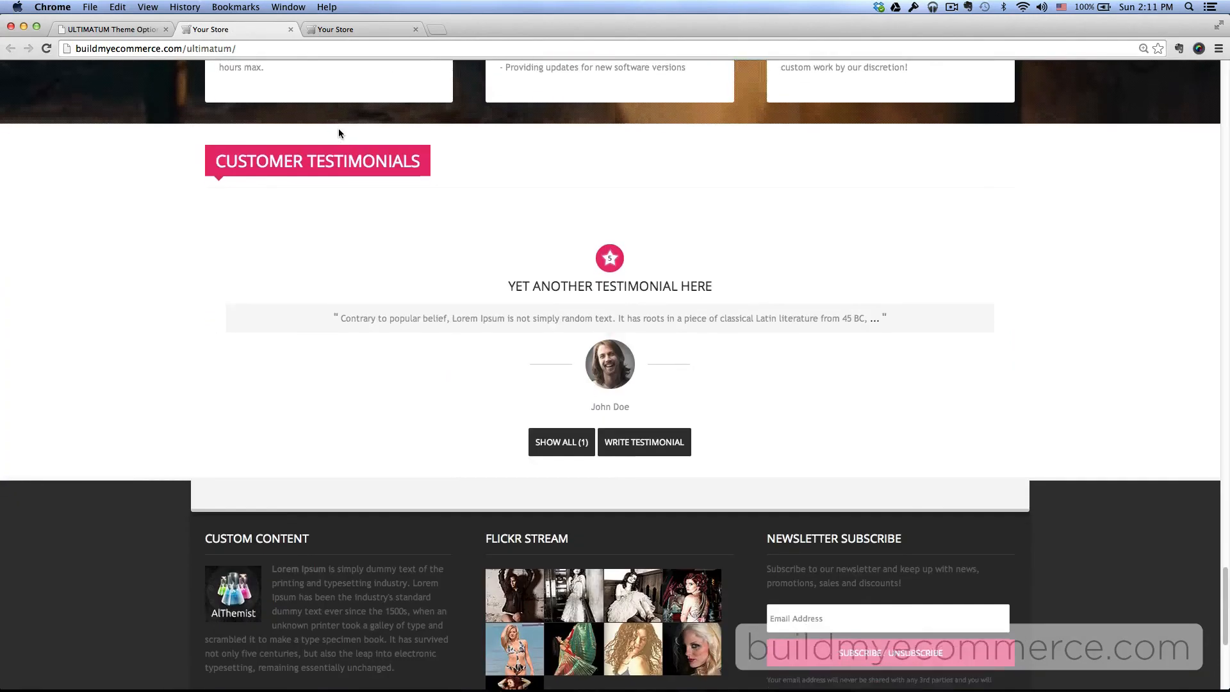
scroll("down", 3)
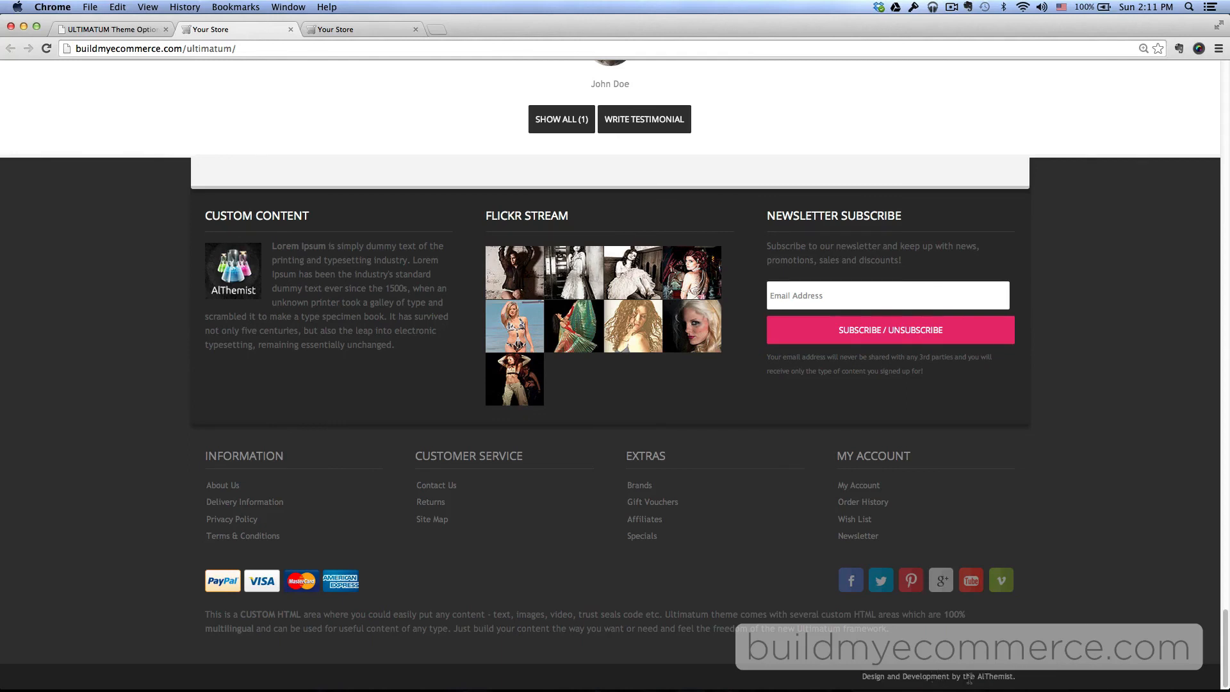
mouse_move(1110, 563)
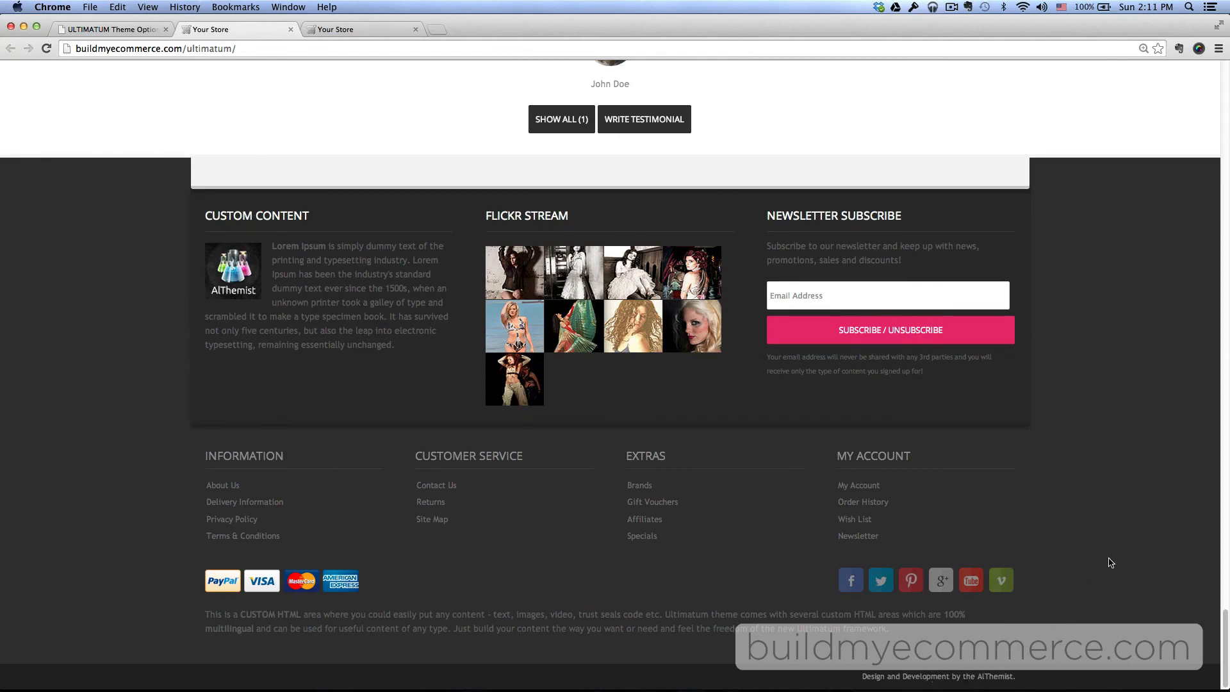